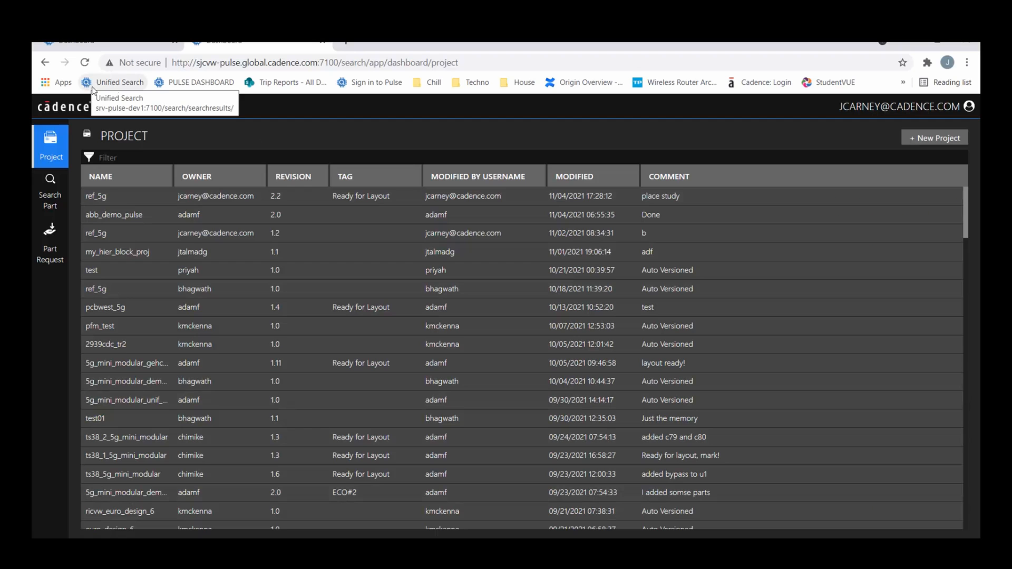
mouse_move(144, 214)
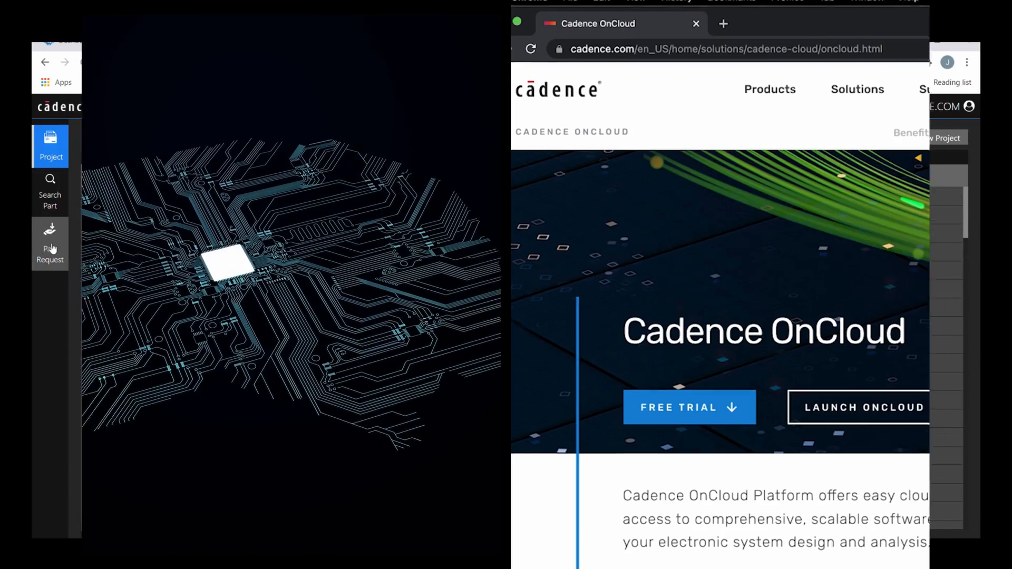
Scroll the Cadence OnCloud page down to the OnCloud overview section
scroll("down", 3)
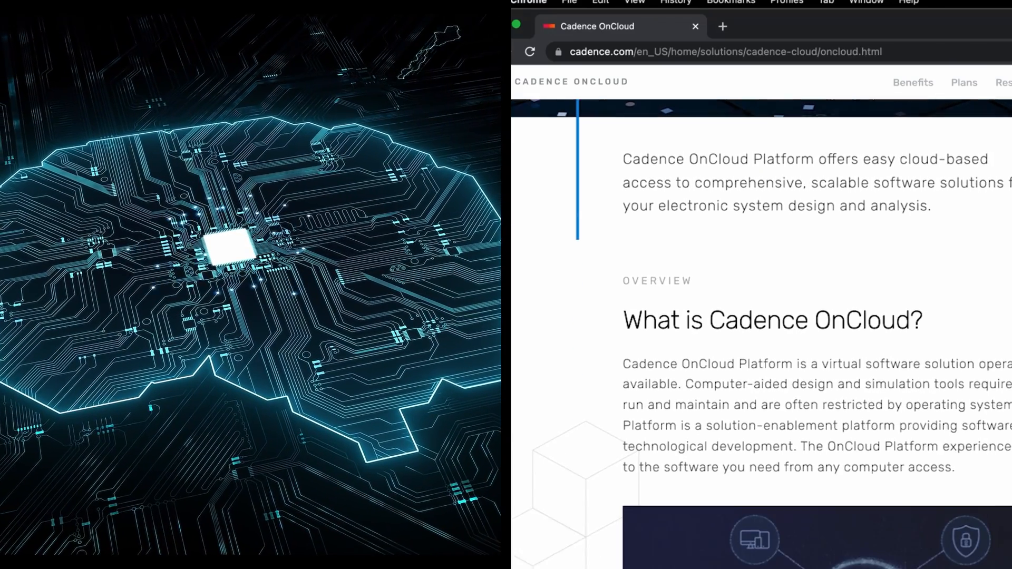
scroll("down", 3)
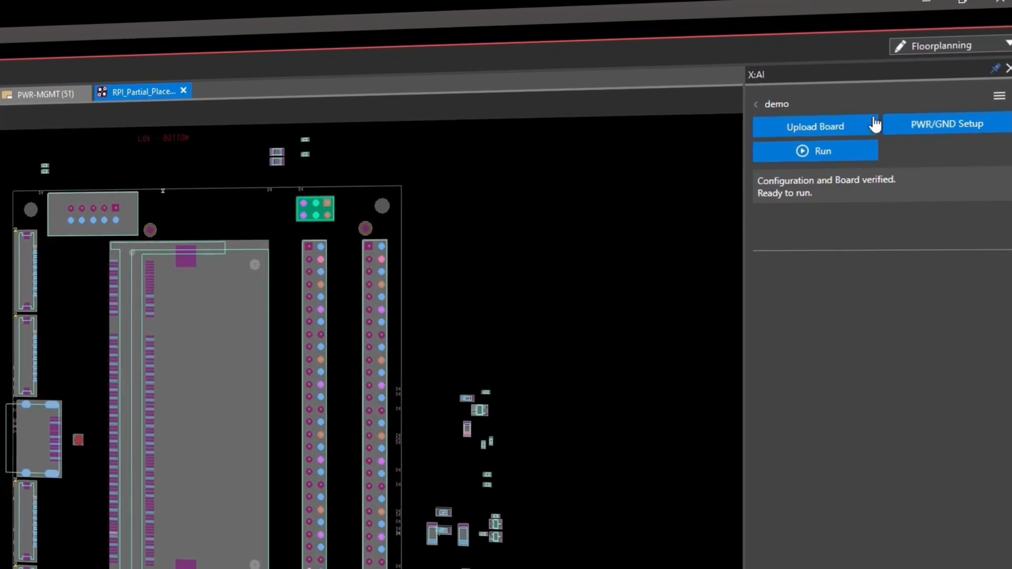
Run X AI placement on RPI_Partial_Placement and view its results dashboard with zero critical opens
left_click(821, 151)
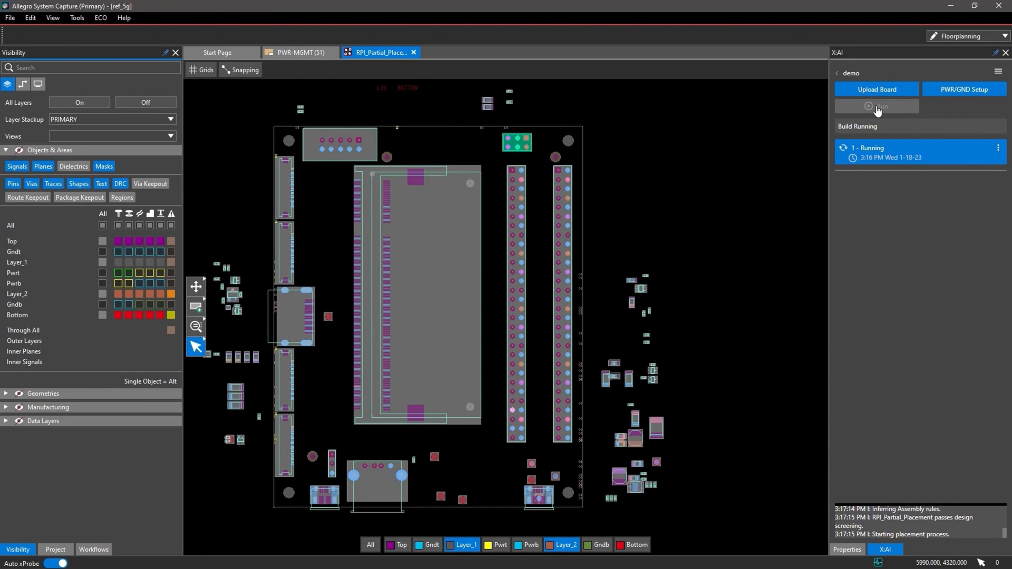
left_click(876, 107)
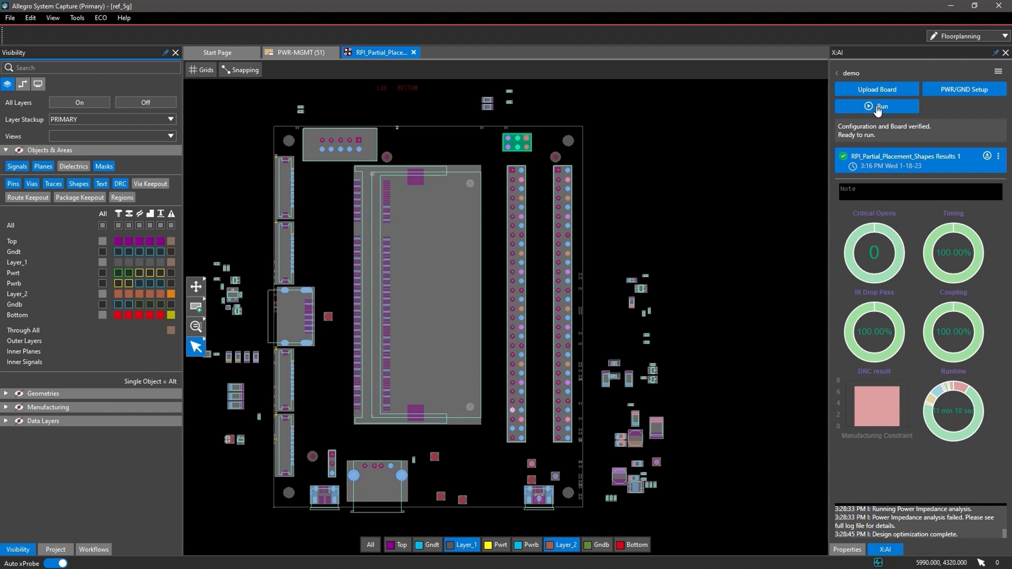
mouse_move(986, 157)
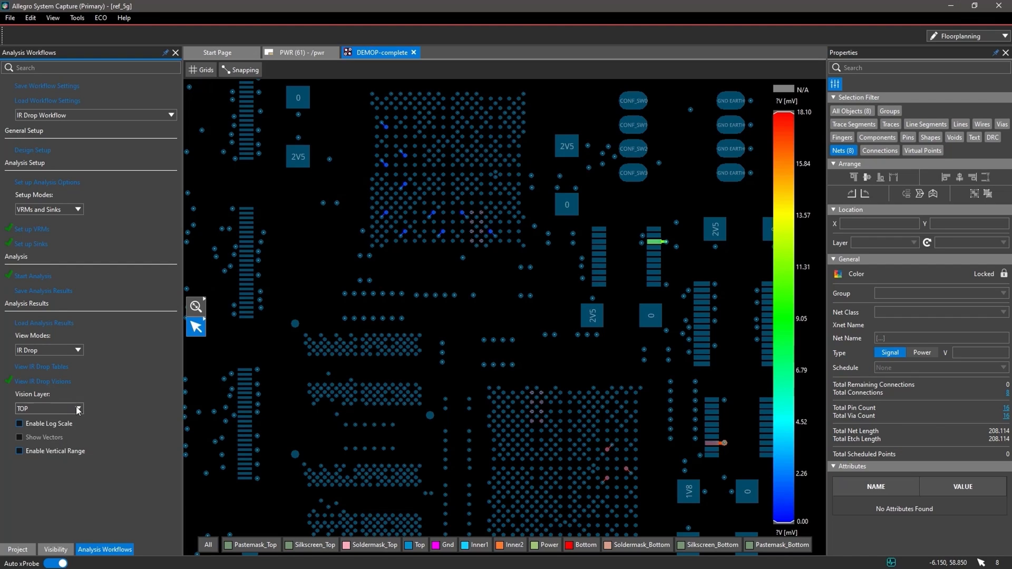
Change the IR drop Vision Layer from TOP to INNER2 to show the inner-layer voltage map
left_click(77, 407)
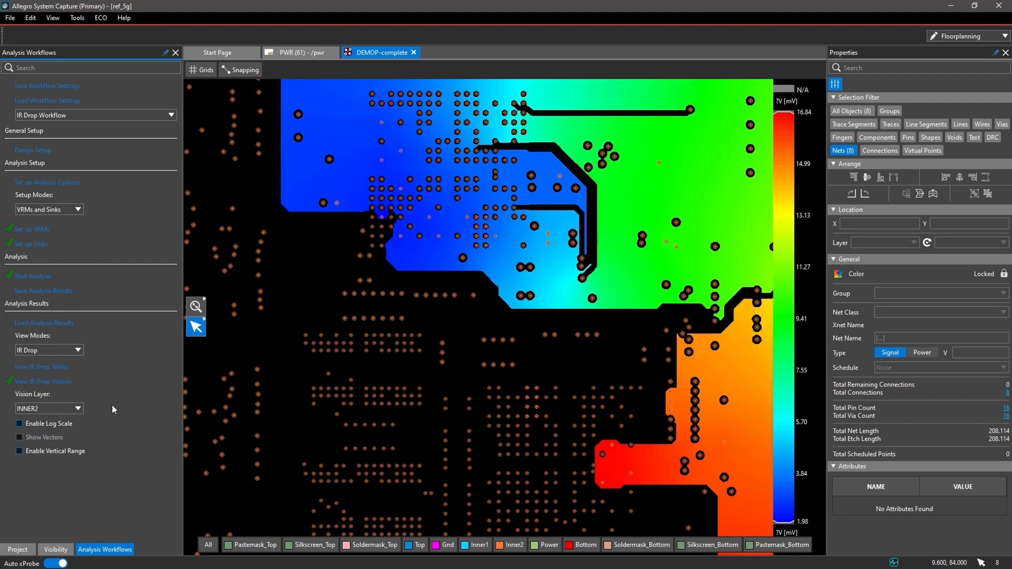